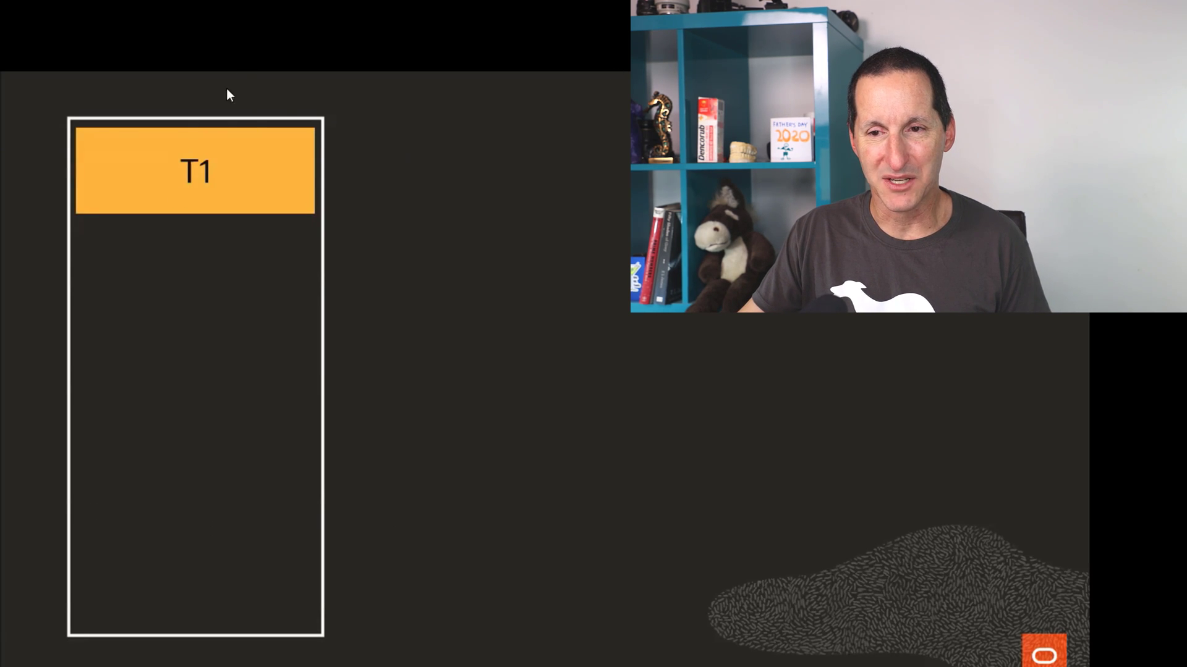
mouse_move(485, 139)
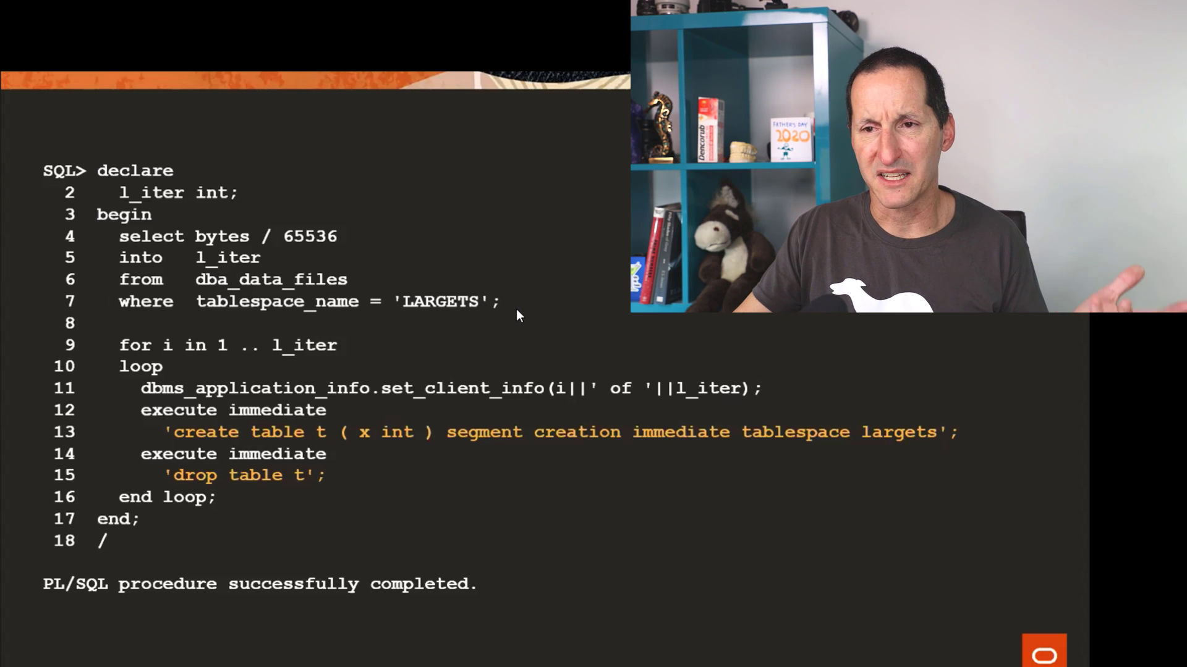
mouse_move(284, 238)
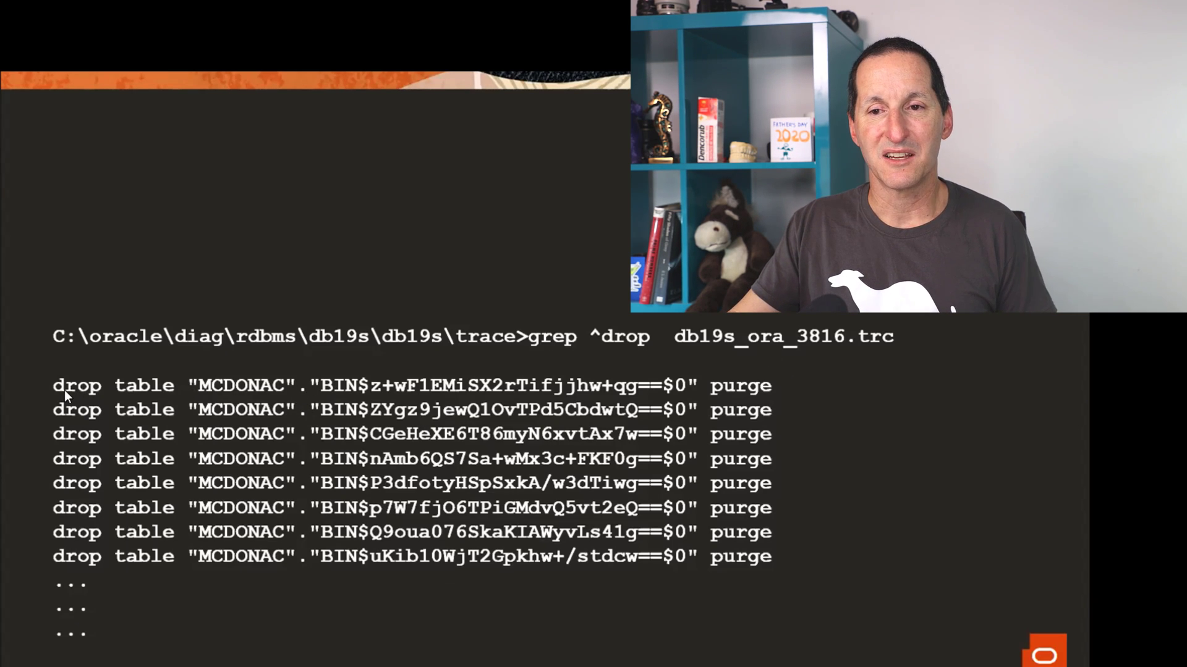
mouse_move(772, 388)
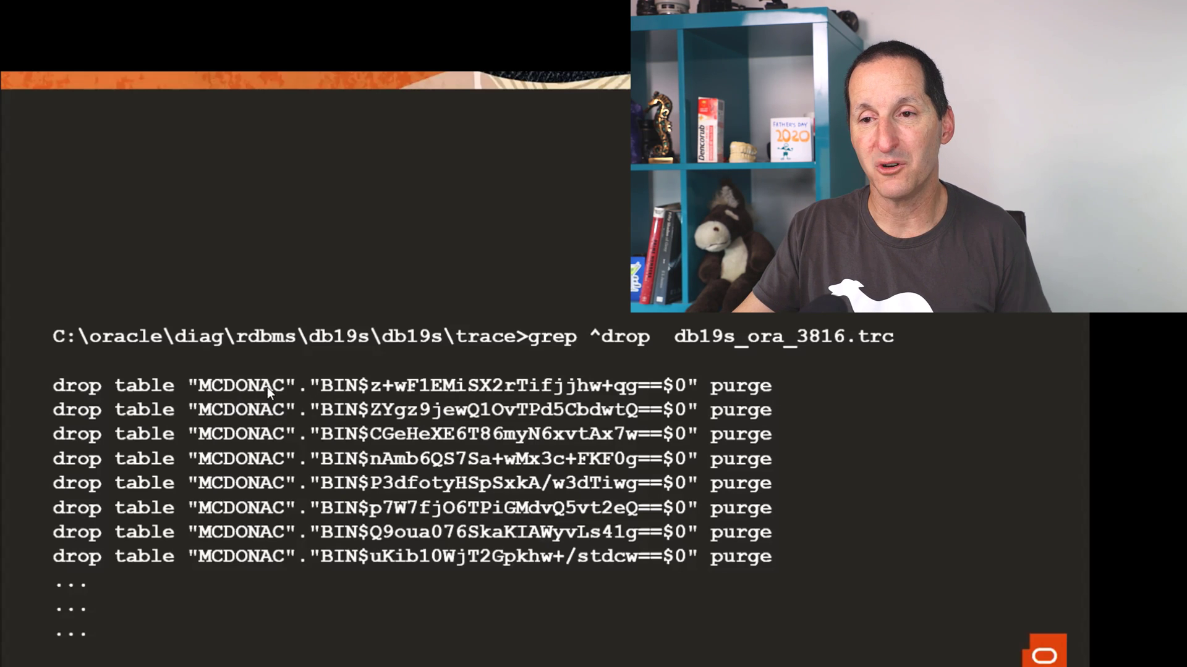
mouse_move(655, 389)
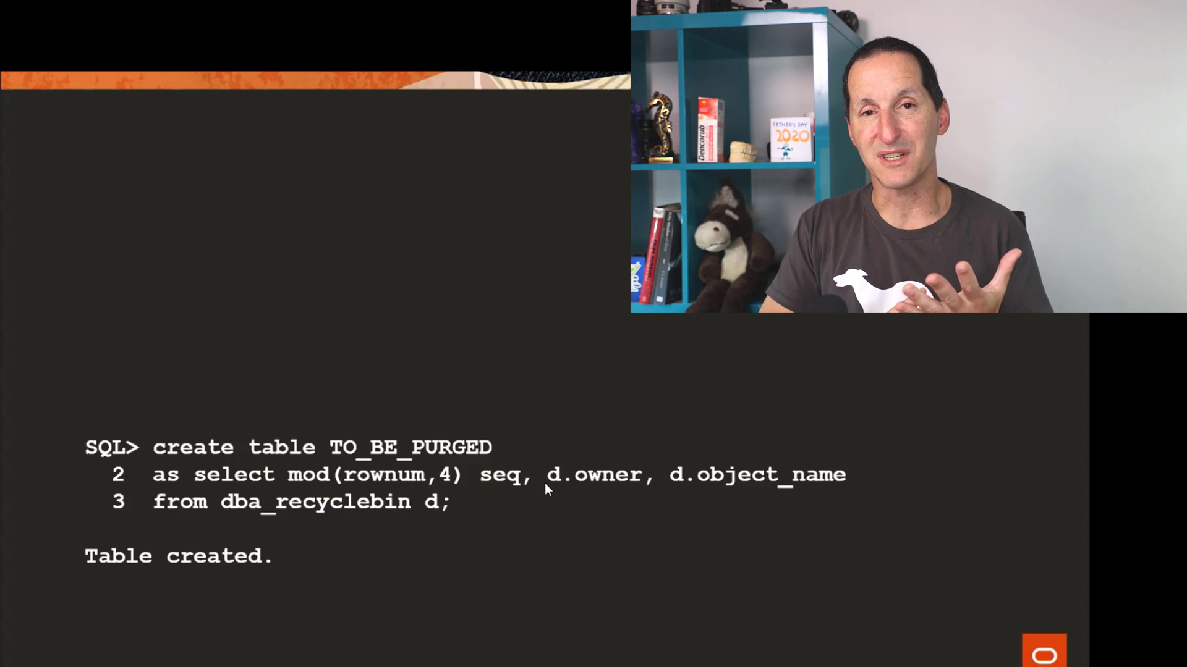
mouse_move(519, 524)
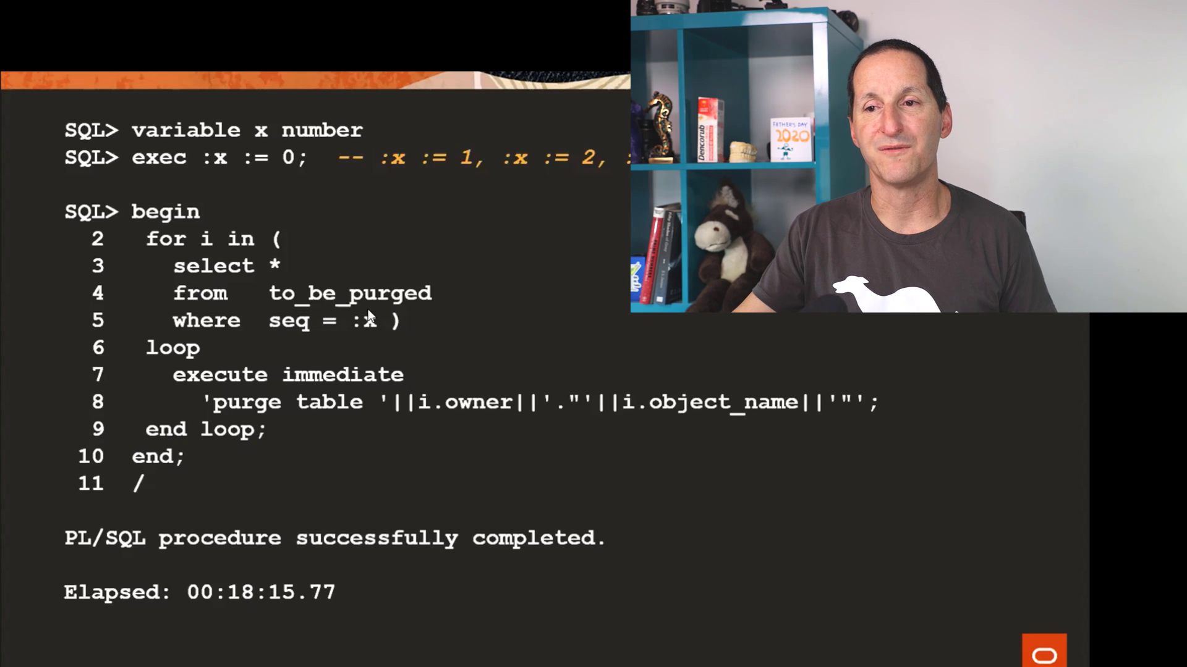
mouse_move(284, 160)
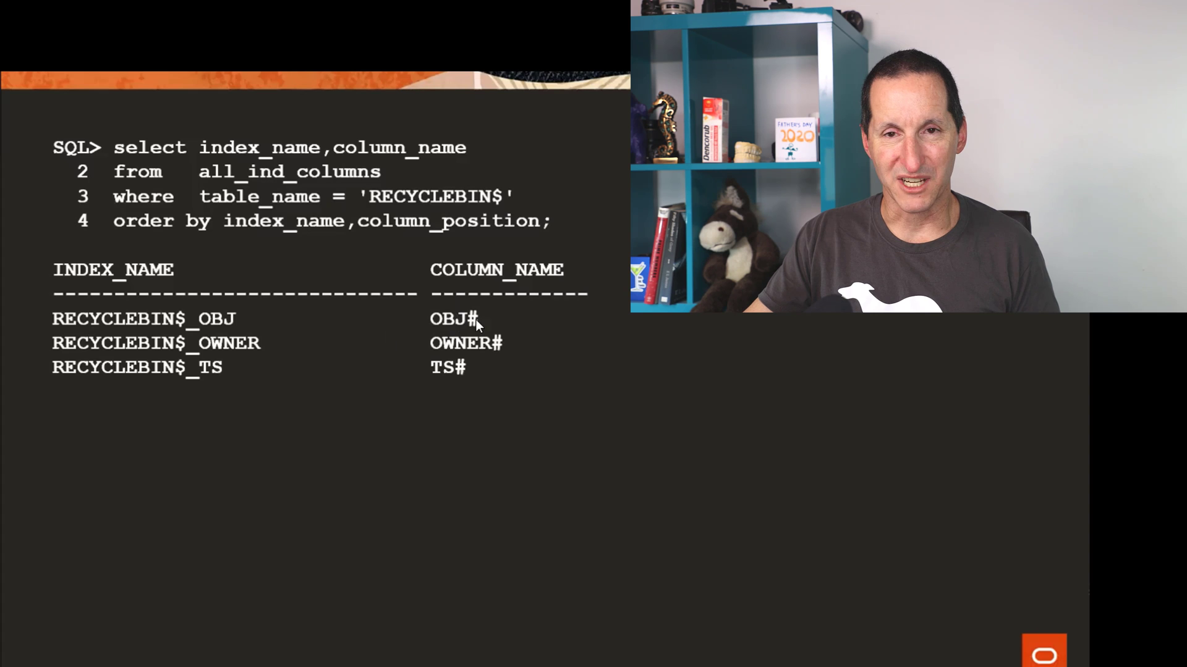
mouse_move(474, 380)
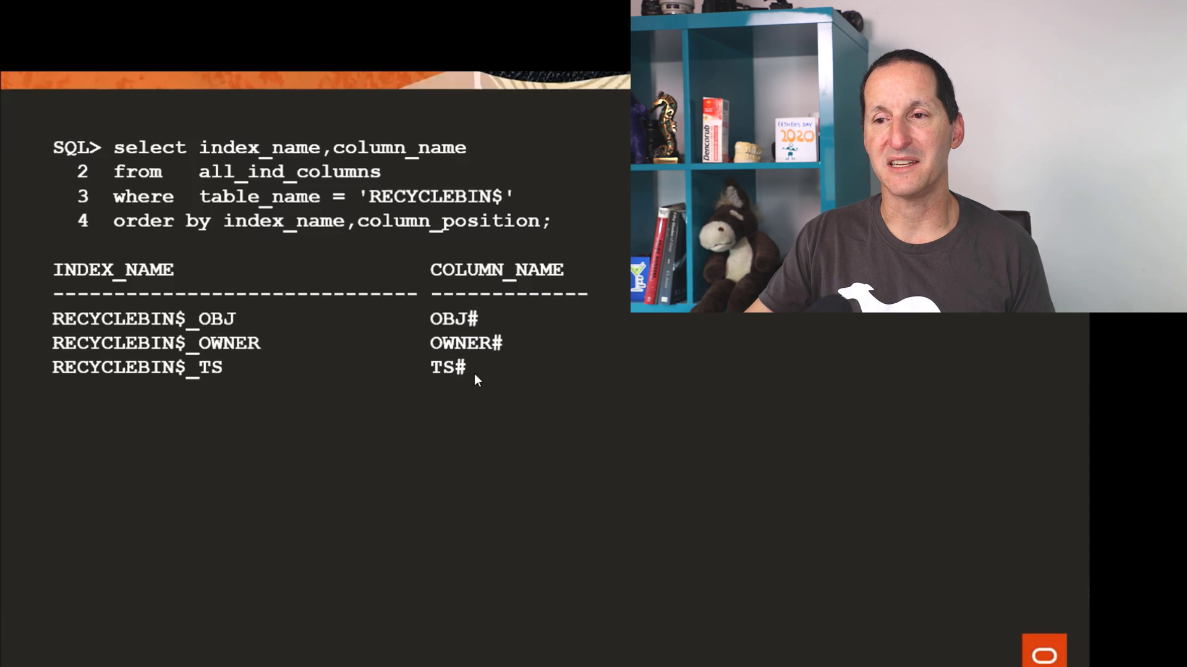
mouse_move(753, 393)
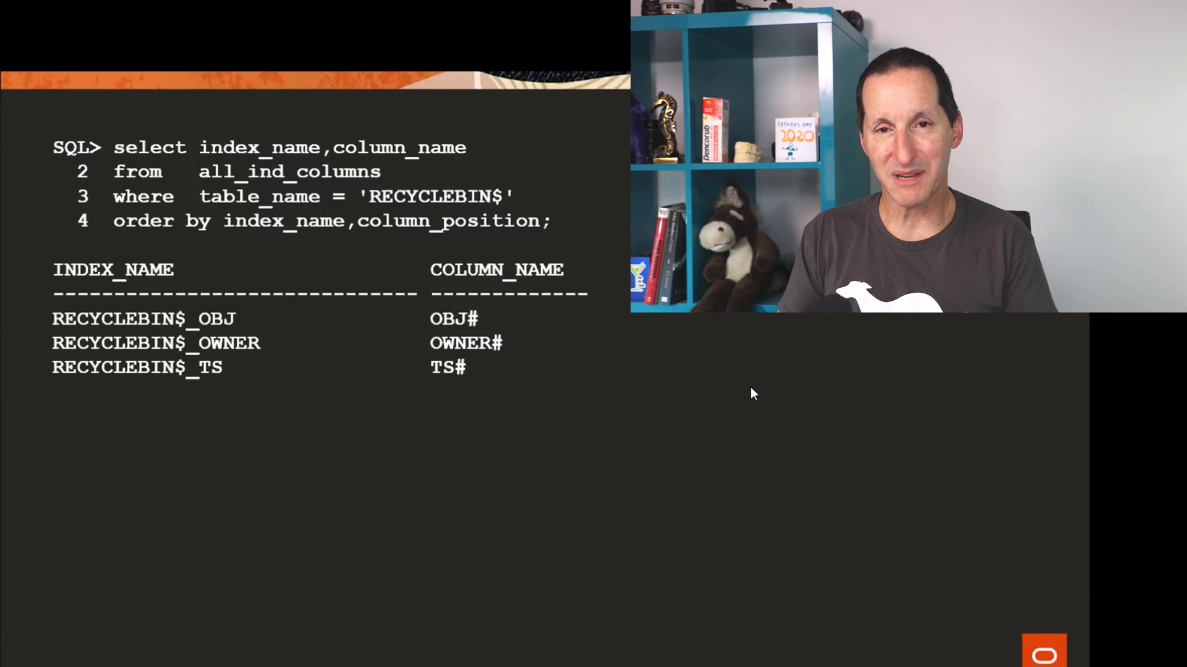